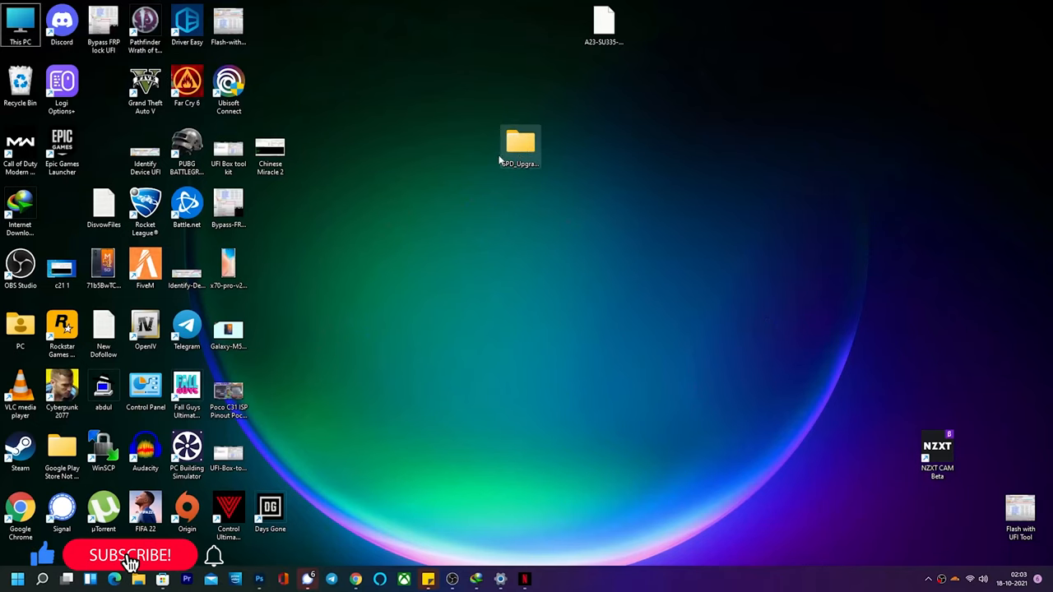
Step: Open the SPD_Upgrade_Tool_R25.20.3901 folder and reveal the UpgradeDownload application
double_click(519, 141)
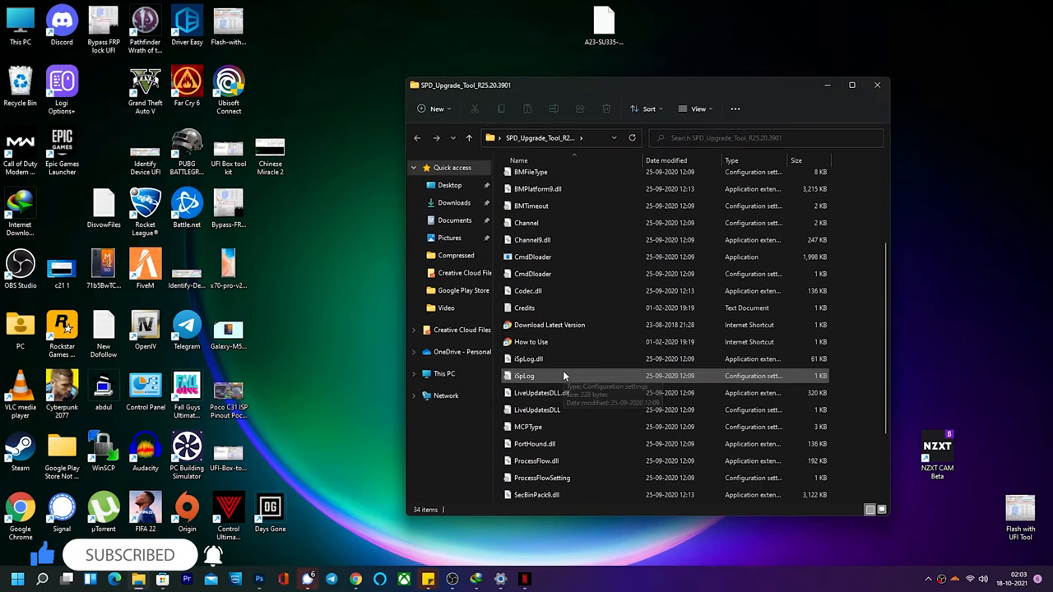
scroll("down", 3)
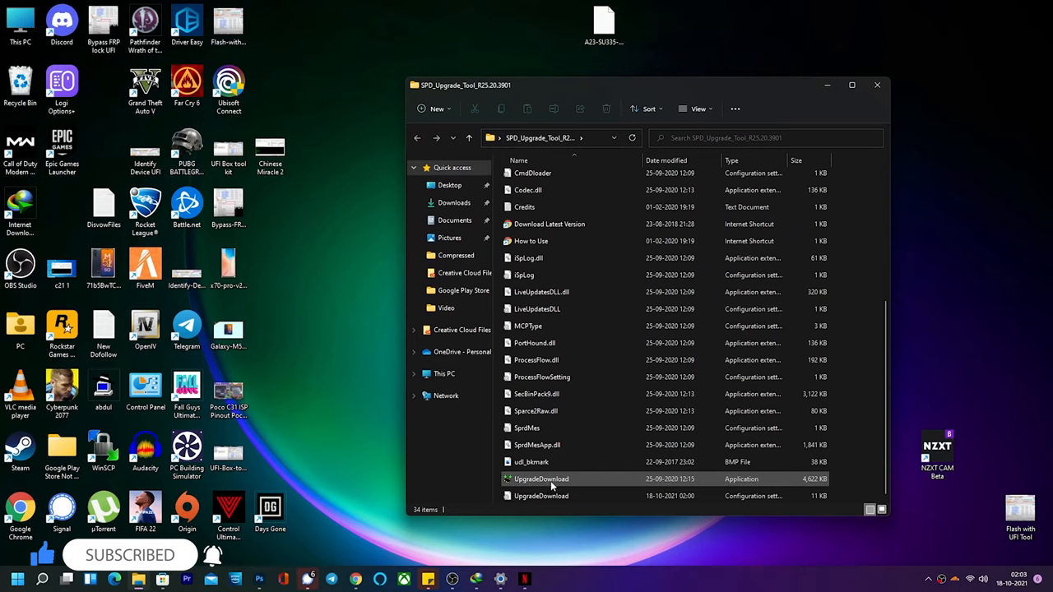
Step: Launch UpgradeDownload.exe from the tool folder
double_click(541, 478)
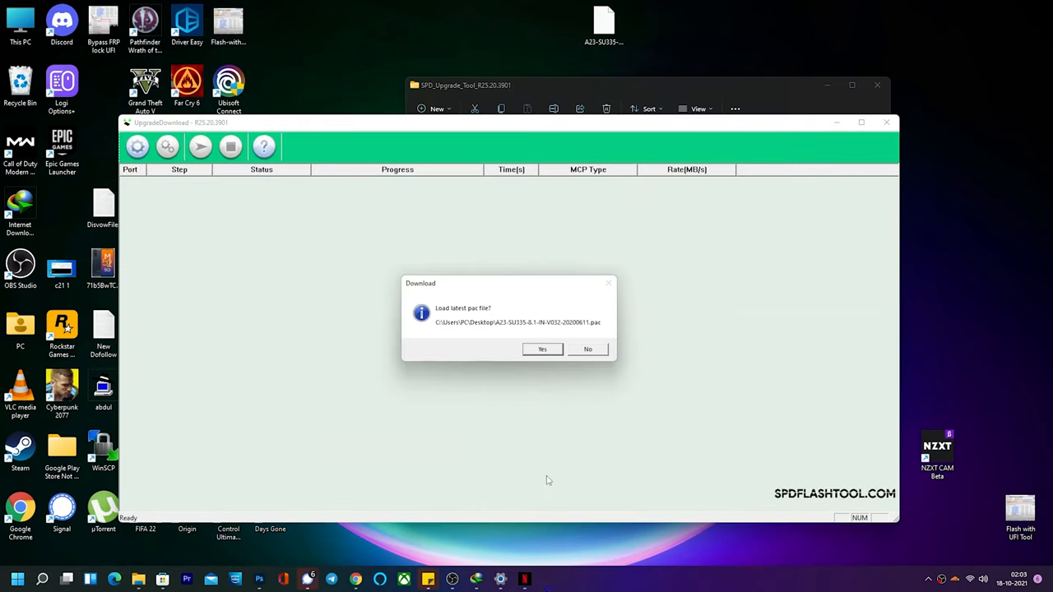
mouse_move(450, 324)
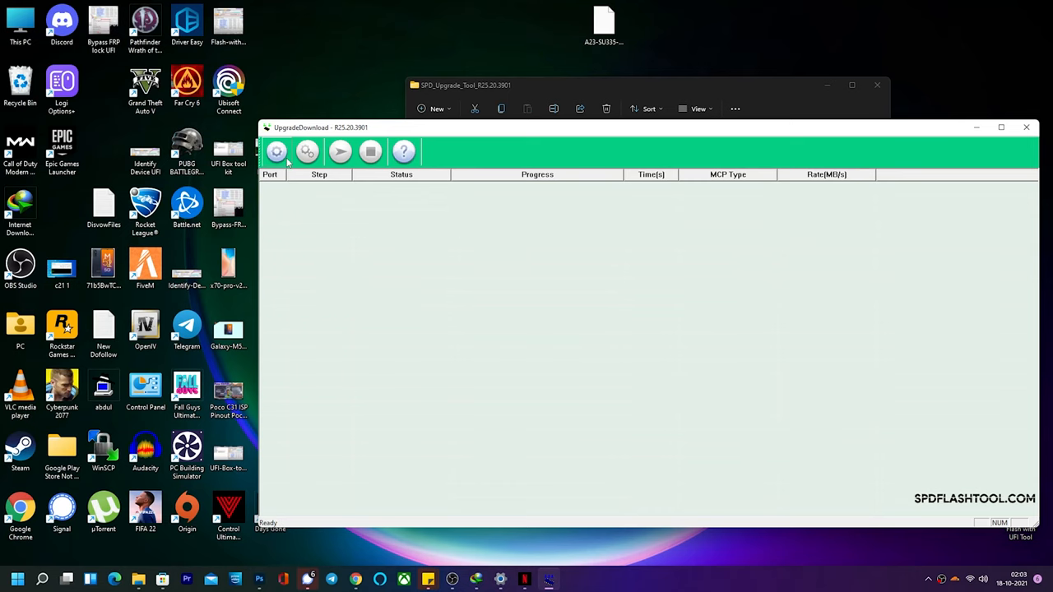
left_click(276, 151)
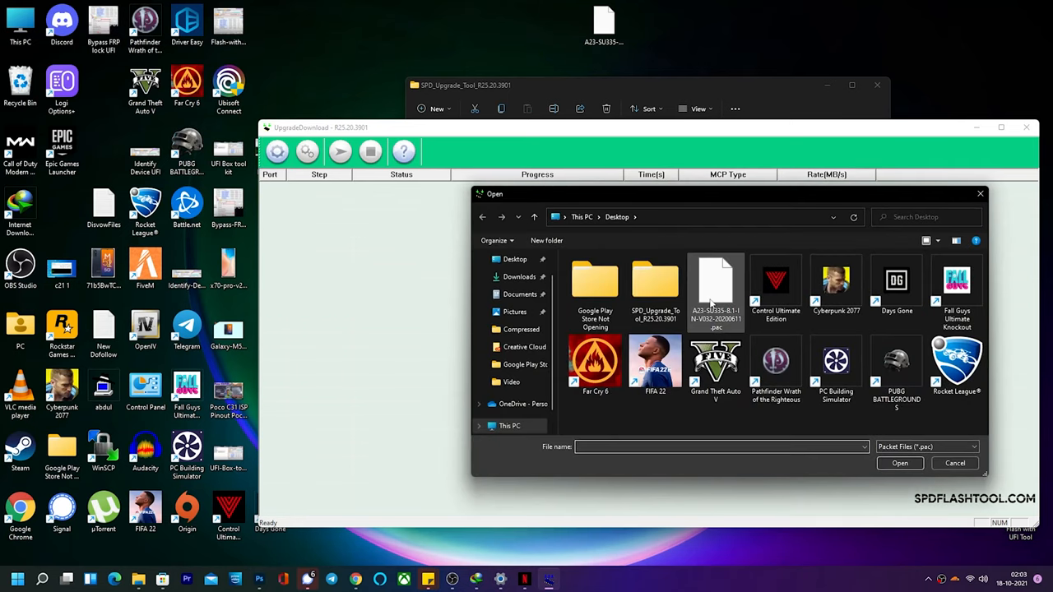
mouse_move(716, 296)
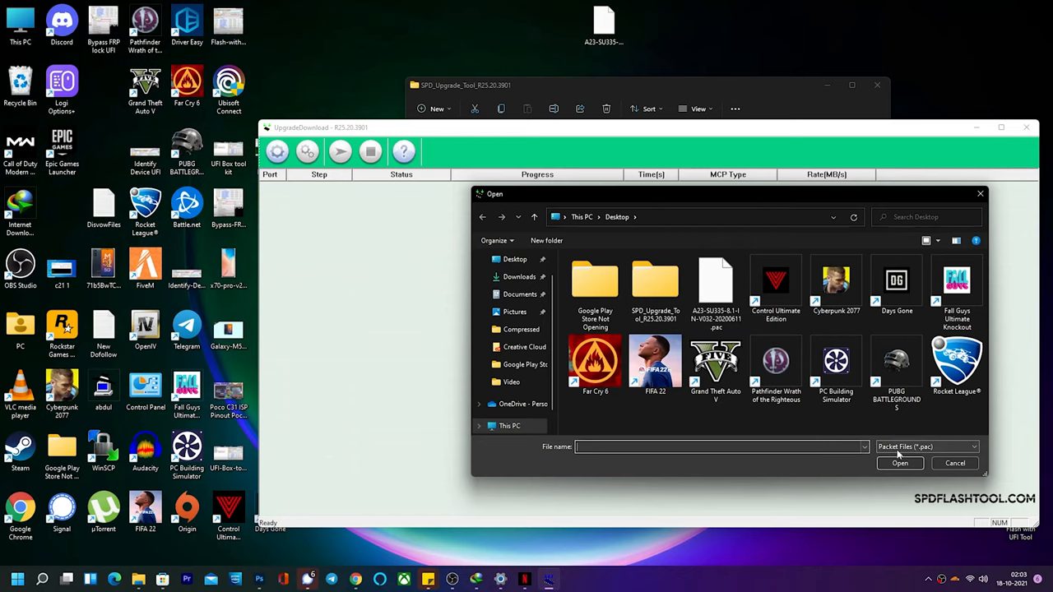
left_click(716, 288)
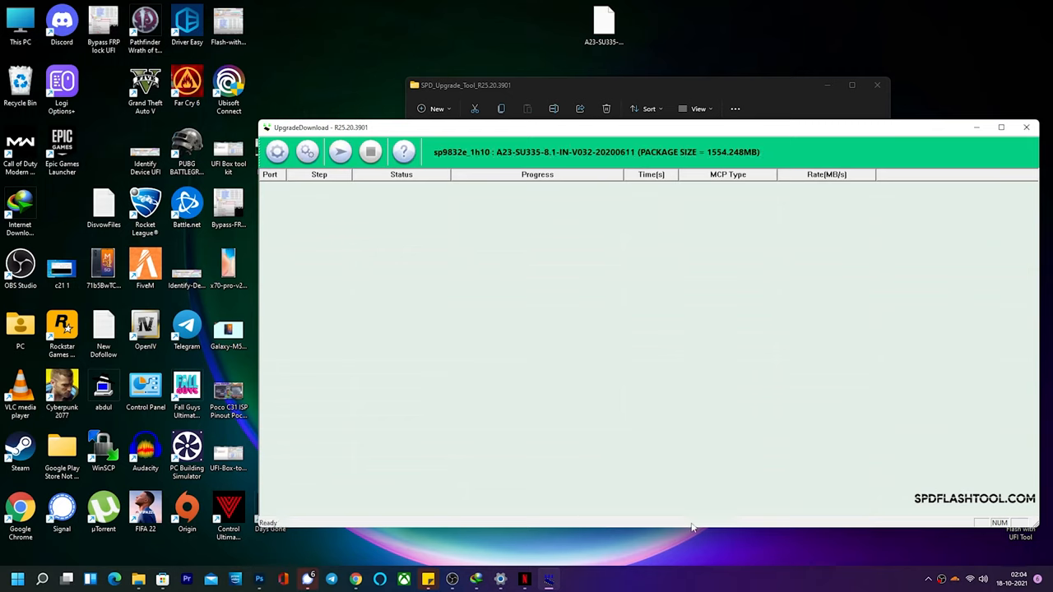
mouse_move(617, 168)
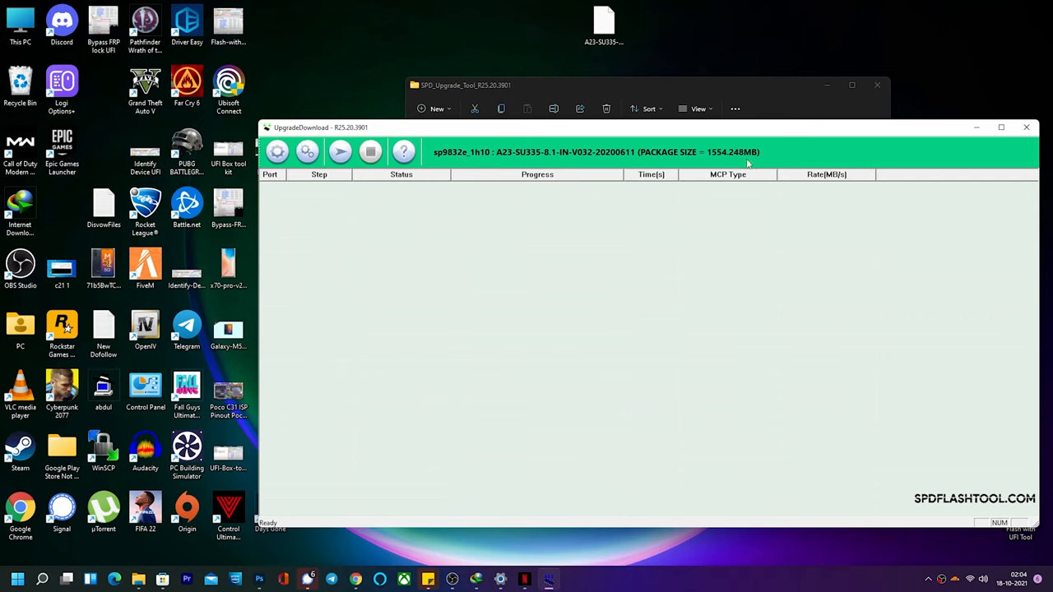
mouse_move(473, 199)
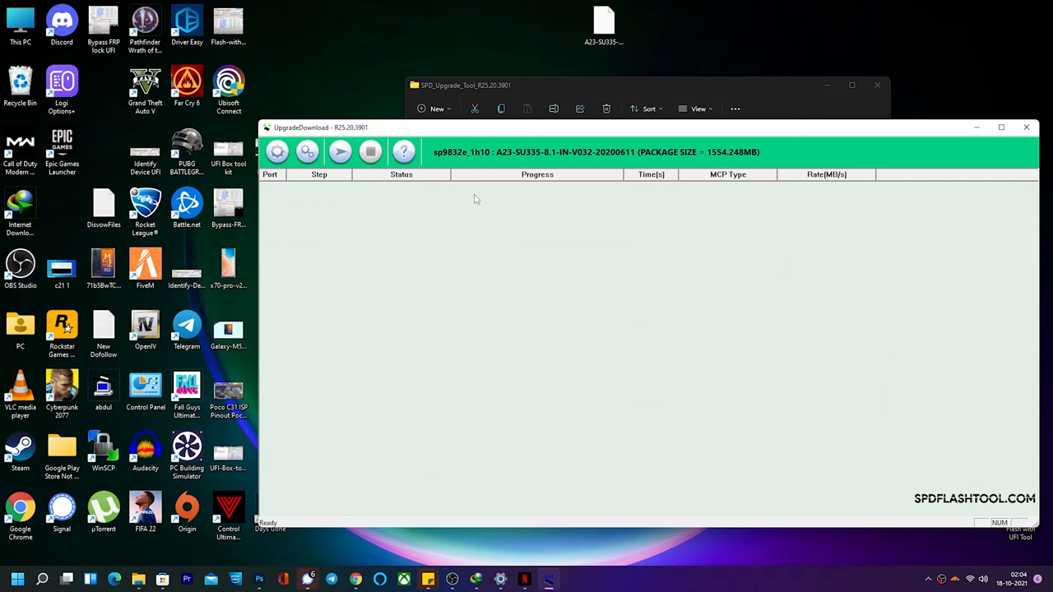
Step: Bring the SPD_Upgrade_Tool folder back to the front, showing the new ImageFiles folder
left_click(338, 151)
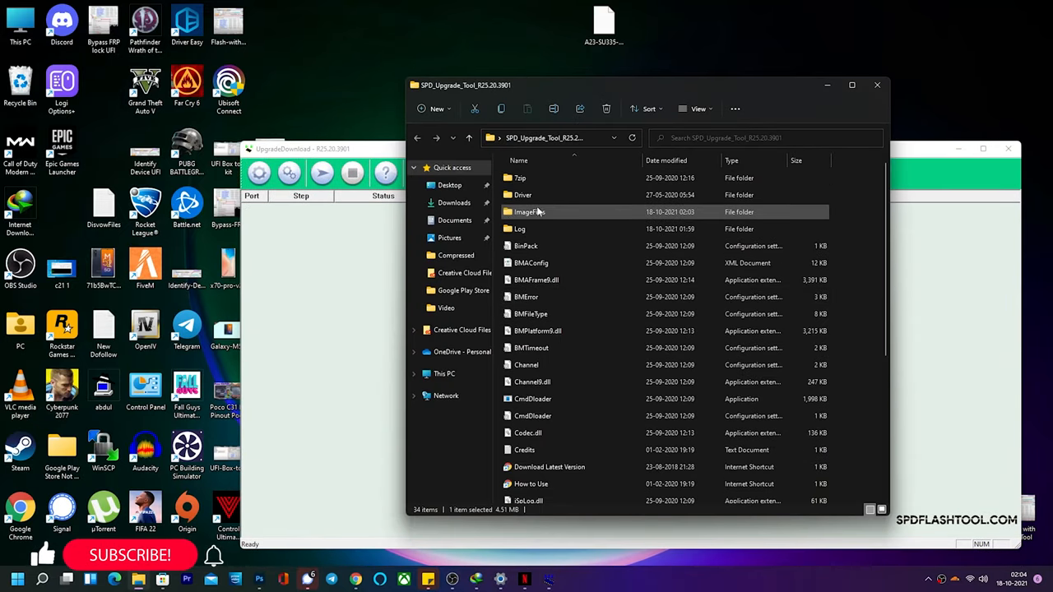
Step: Open ImageFiles and its _DownloadFiles subfolder listing boot, cache, recovery and system images
double_click(530, 211)
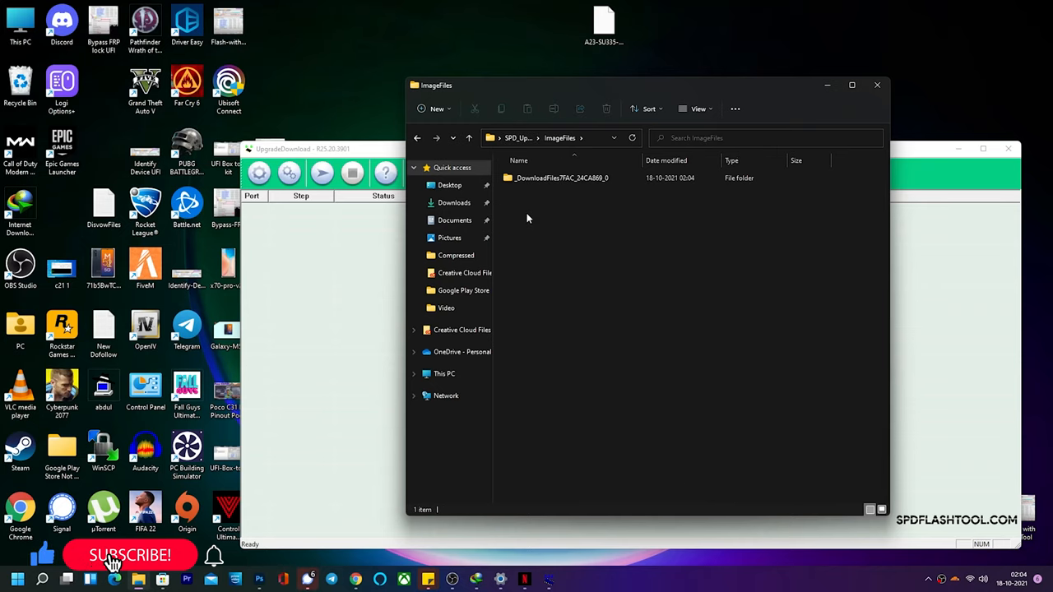
left_click(562, 178)
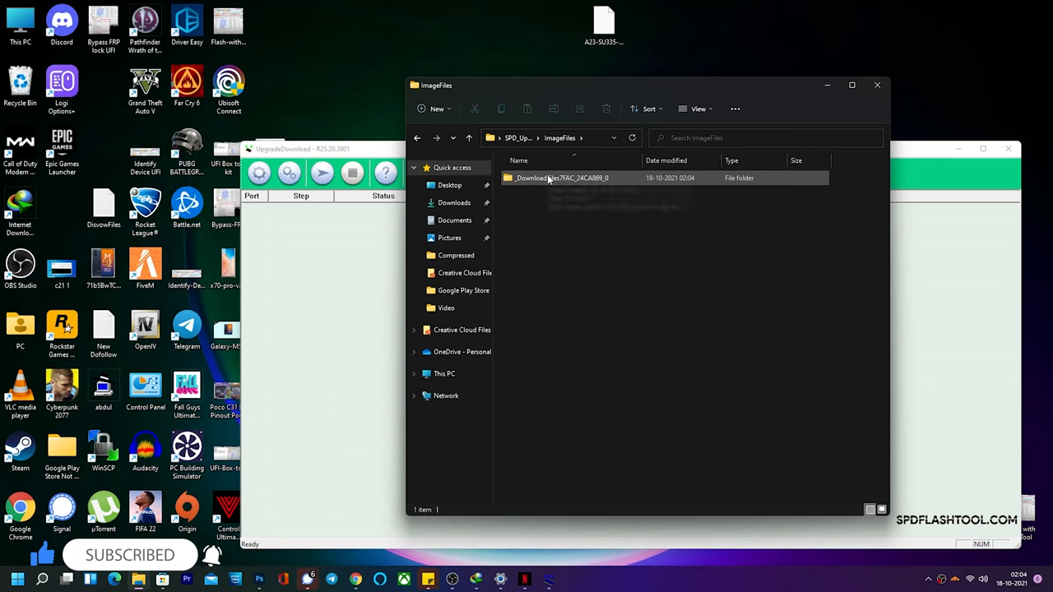
double_click(561, 178)
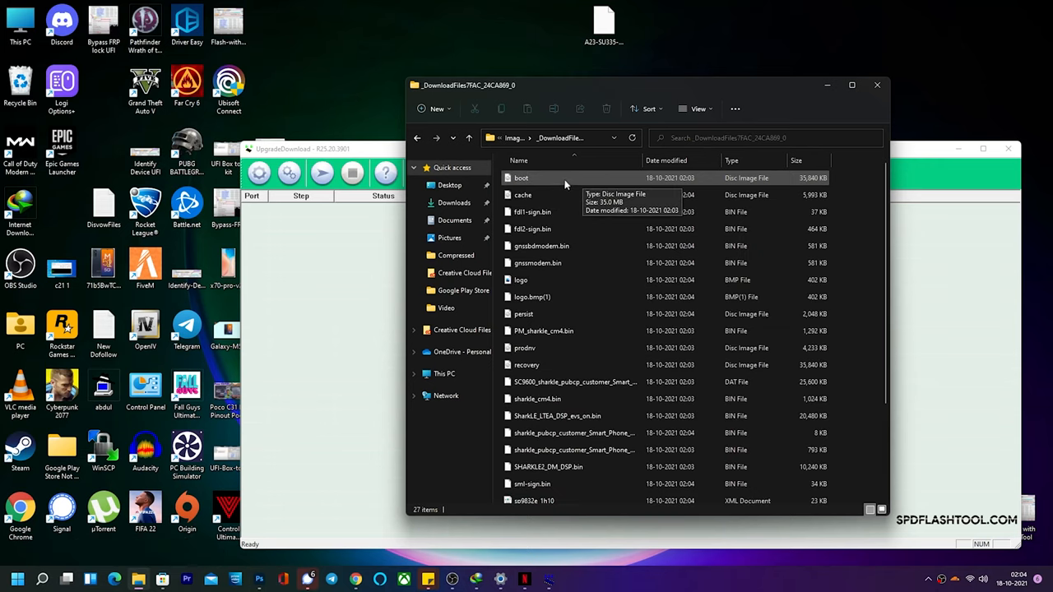
scroll("down", 3)
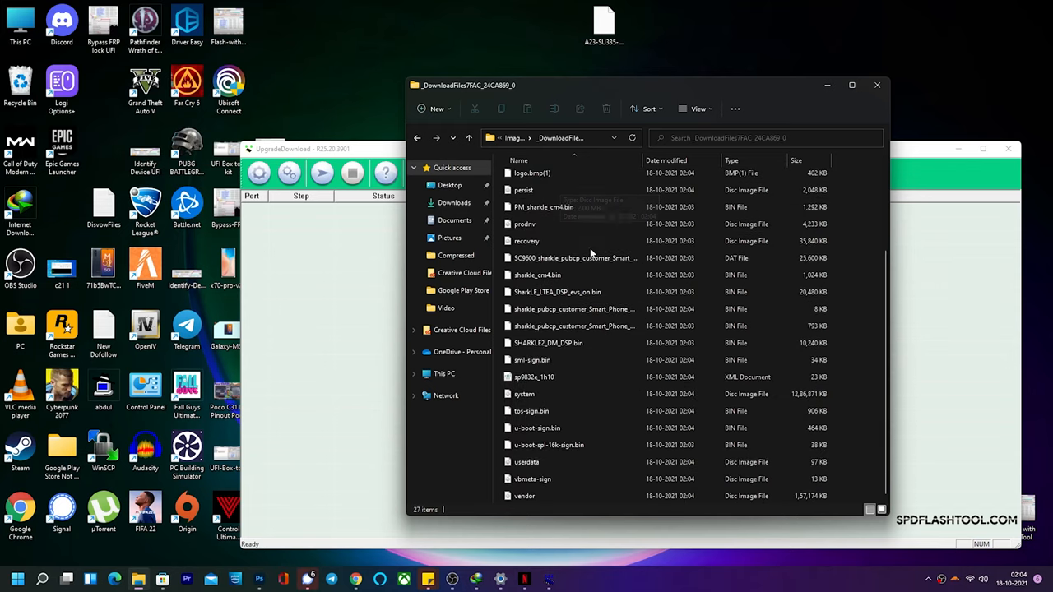
scroll("up", 3)
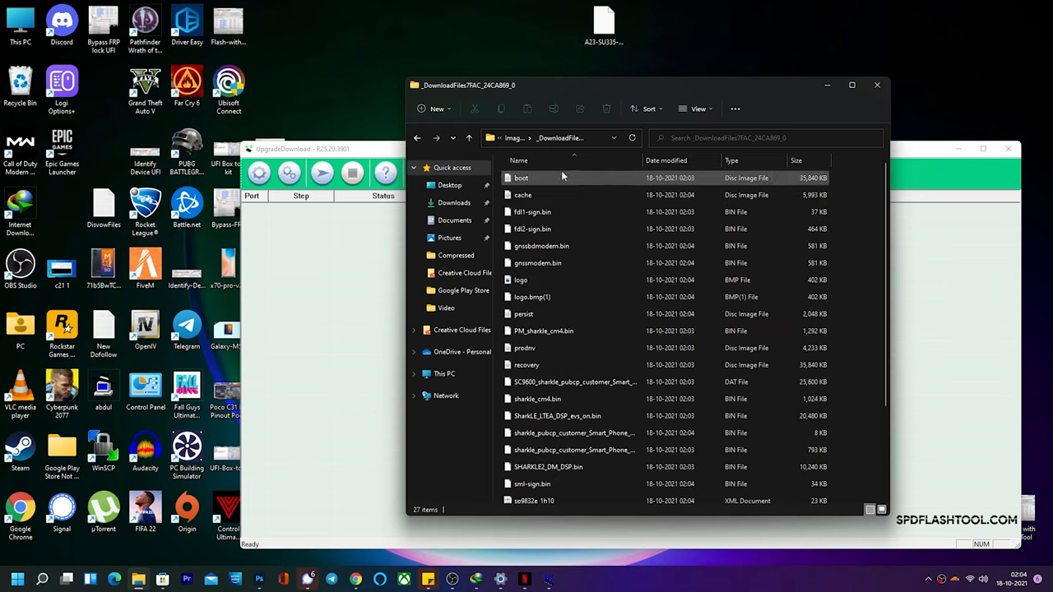
Step: Copy the boot image file to the desktop
right_click(520, 178)
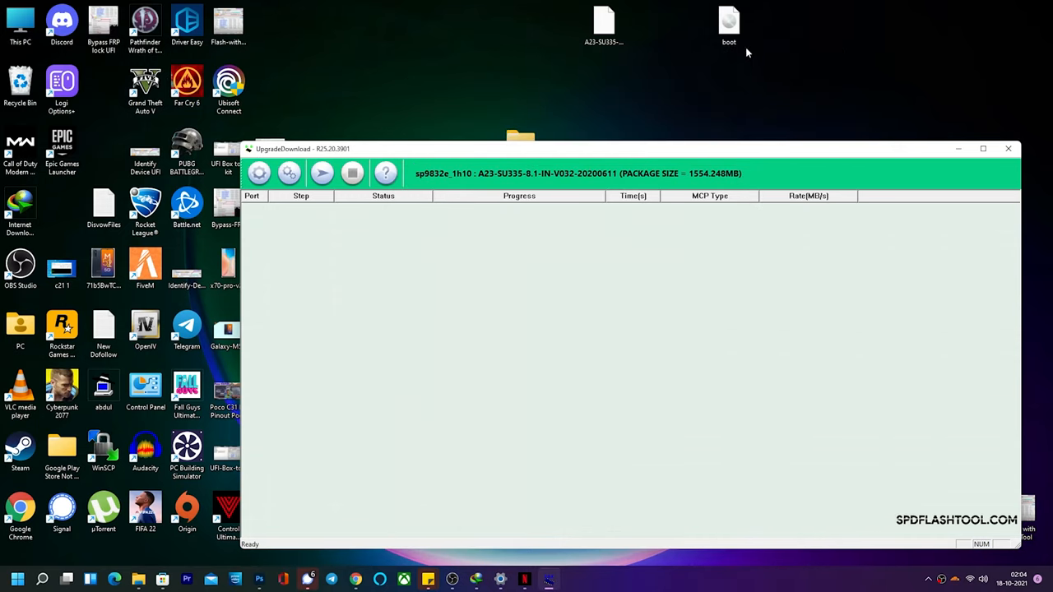
left_click(729, 20)
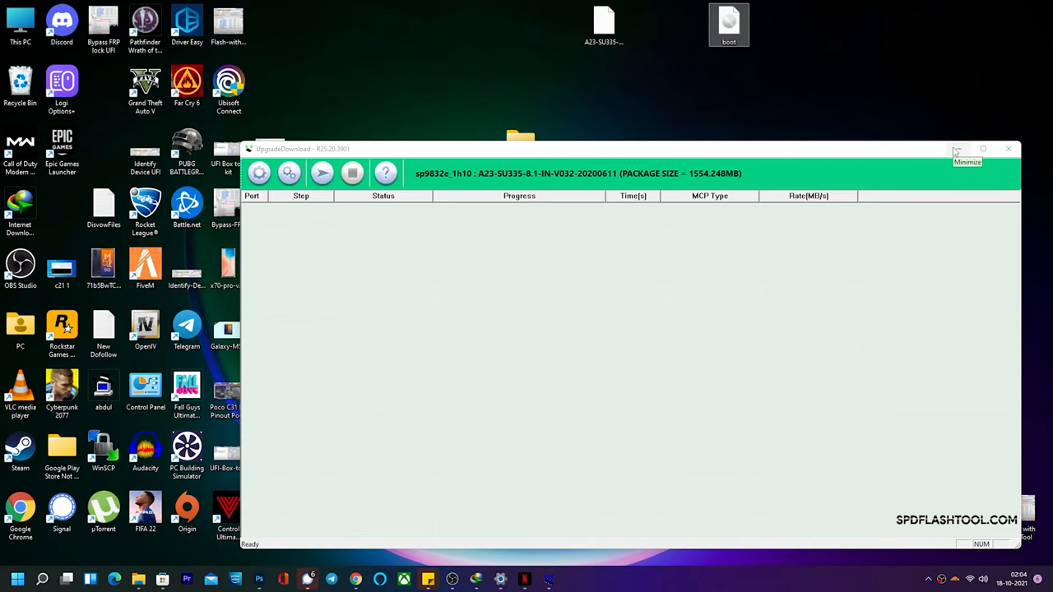
mouse_move(720, 377)
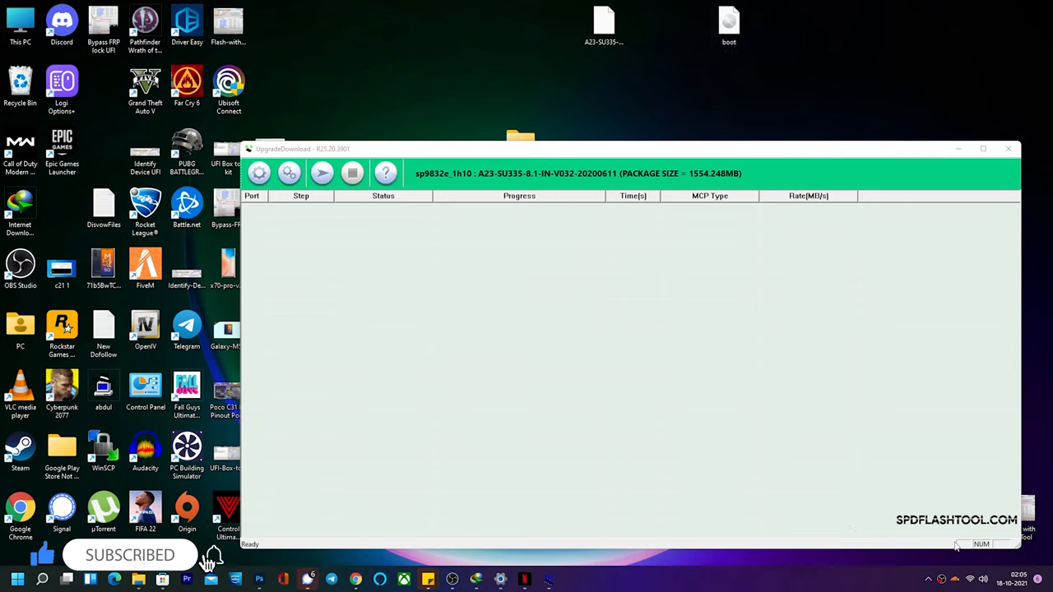
mouse_move(674, 209)
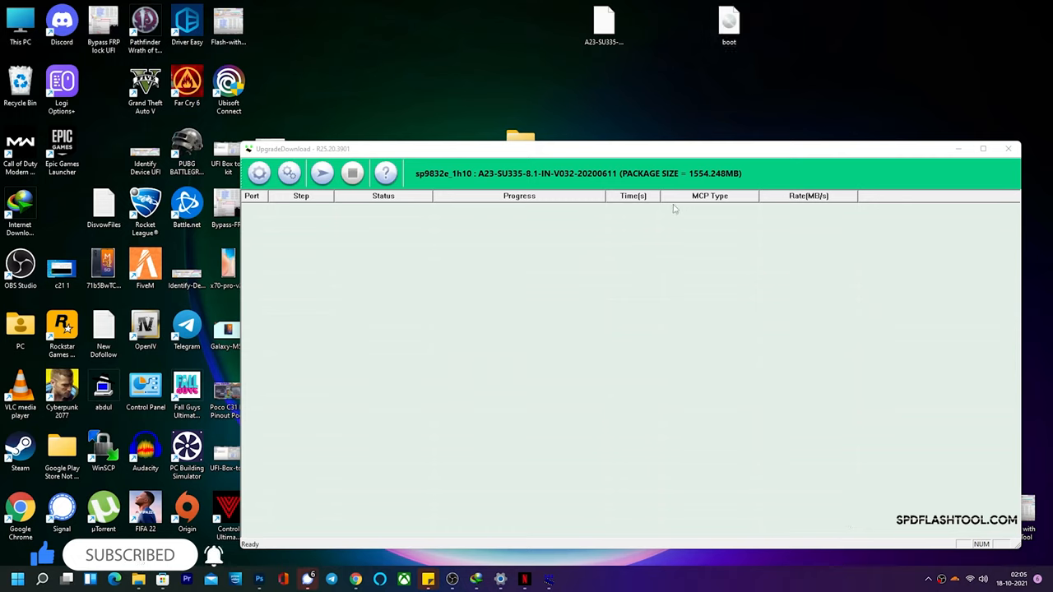